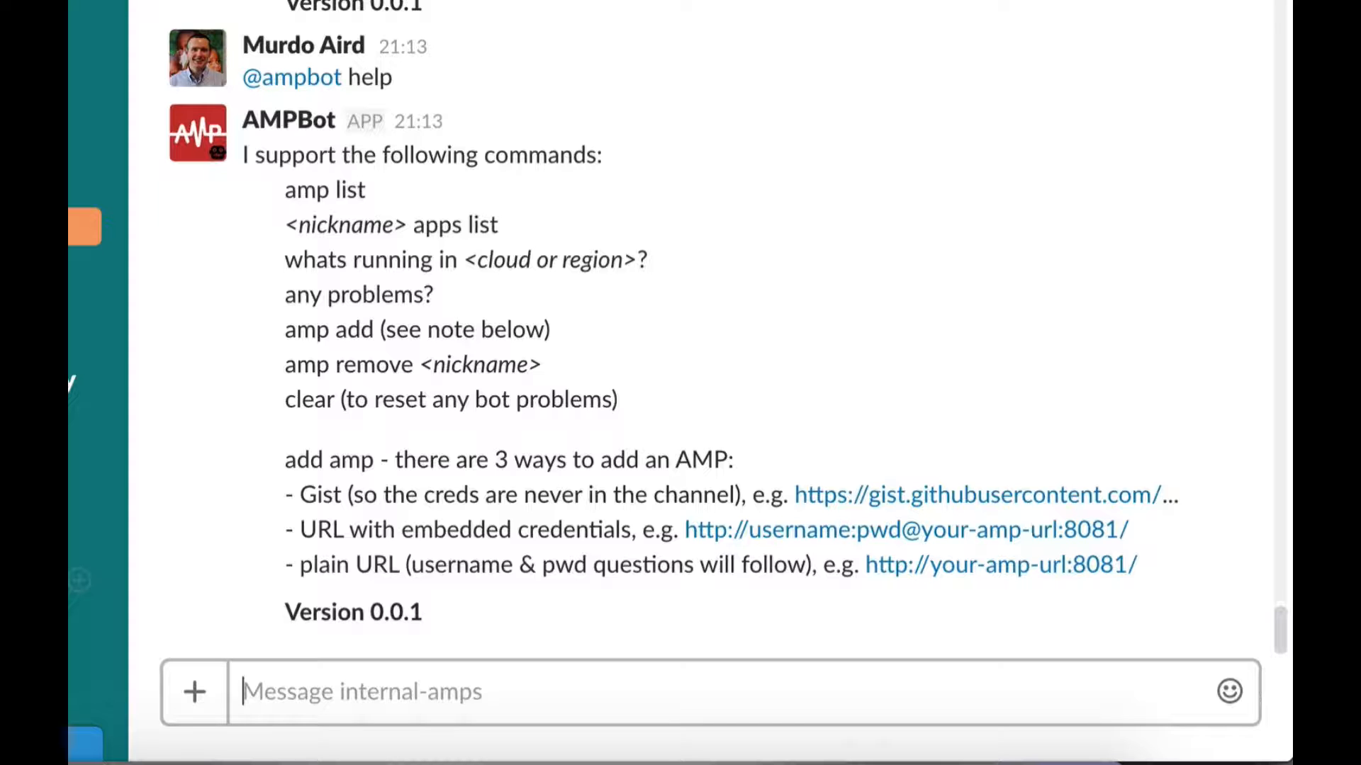
- Scroll through AMPBot's seven AMP status cards, one of which reports a problem
{"action": "scroll", "scroll_direction": "down", "scroll_amount": 3}
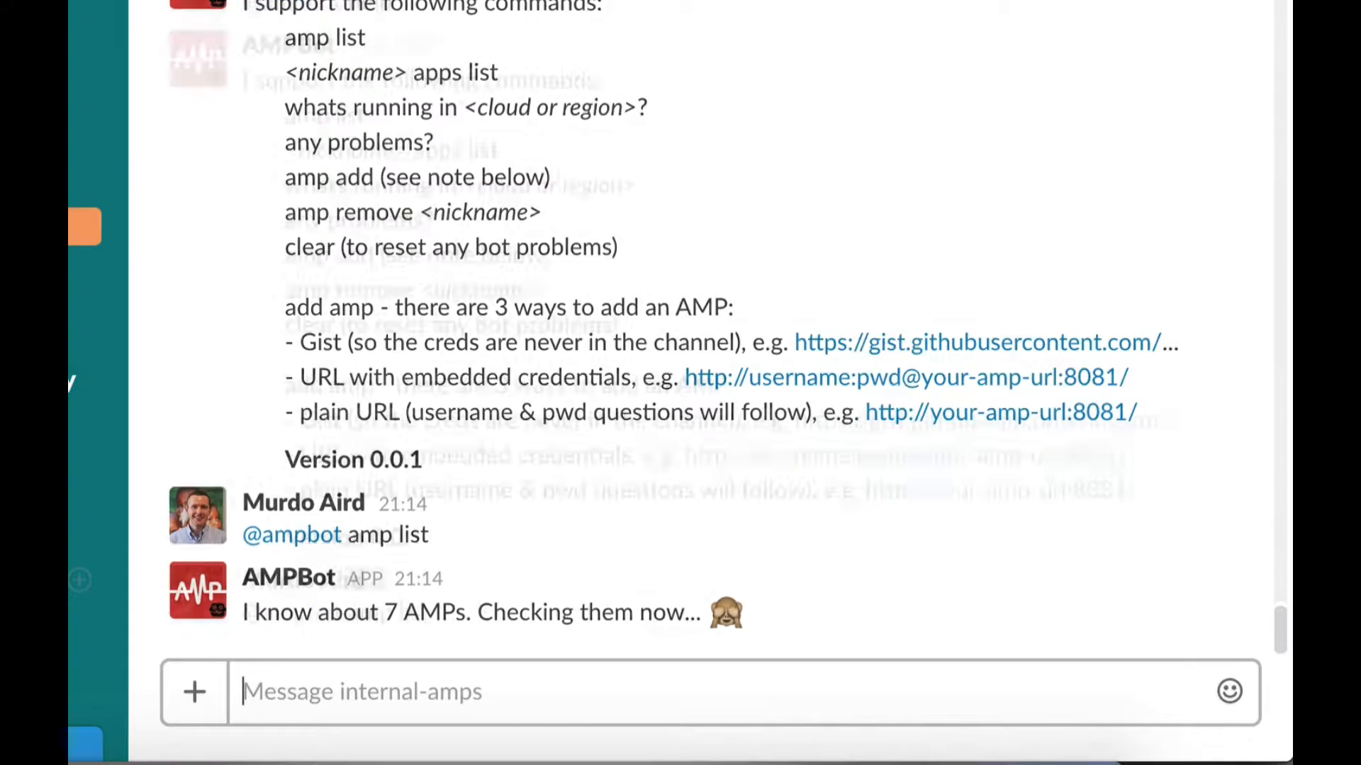
{"action": "scroll", "scroll_direction": "down", "scroll_amount": 3}
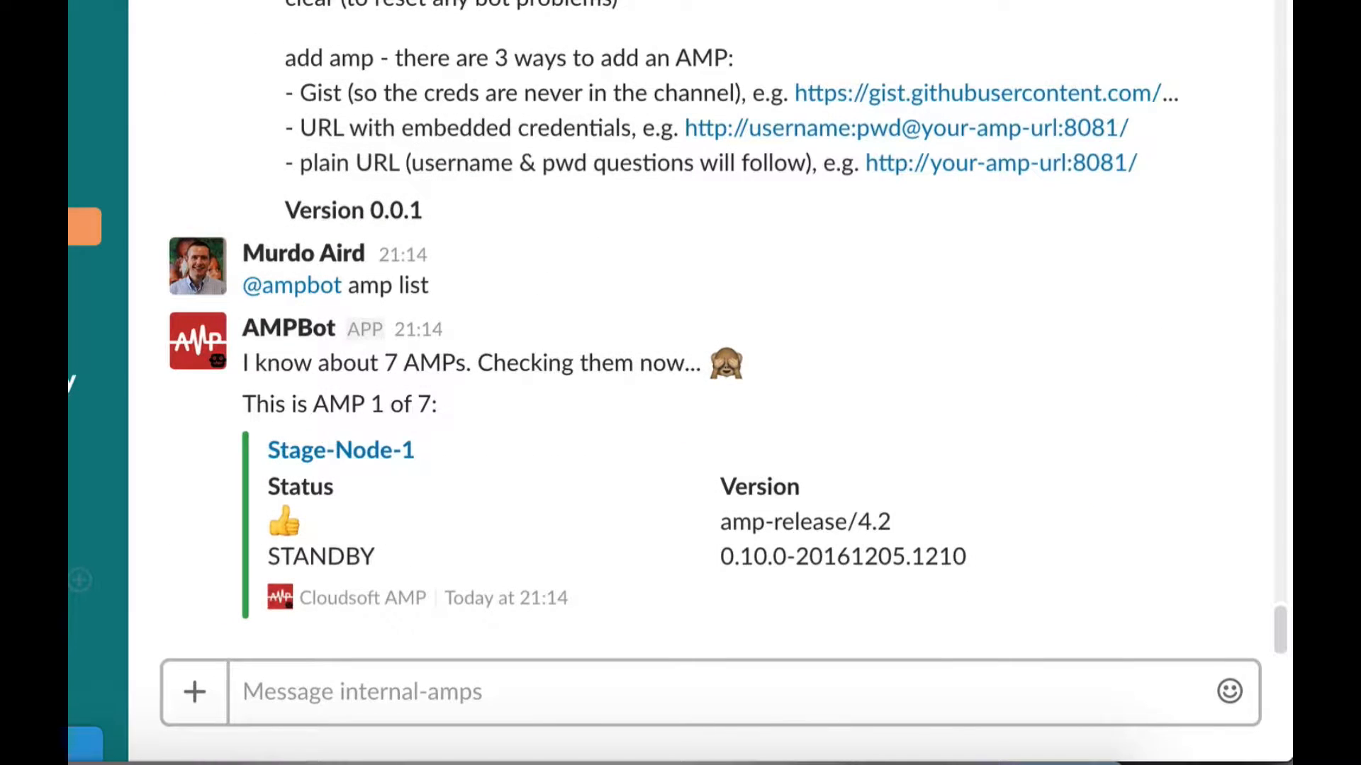
{"action": "scroll", "scroll_direction": "down", "scroll_amount": 3}
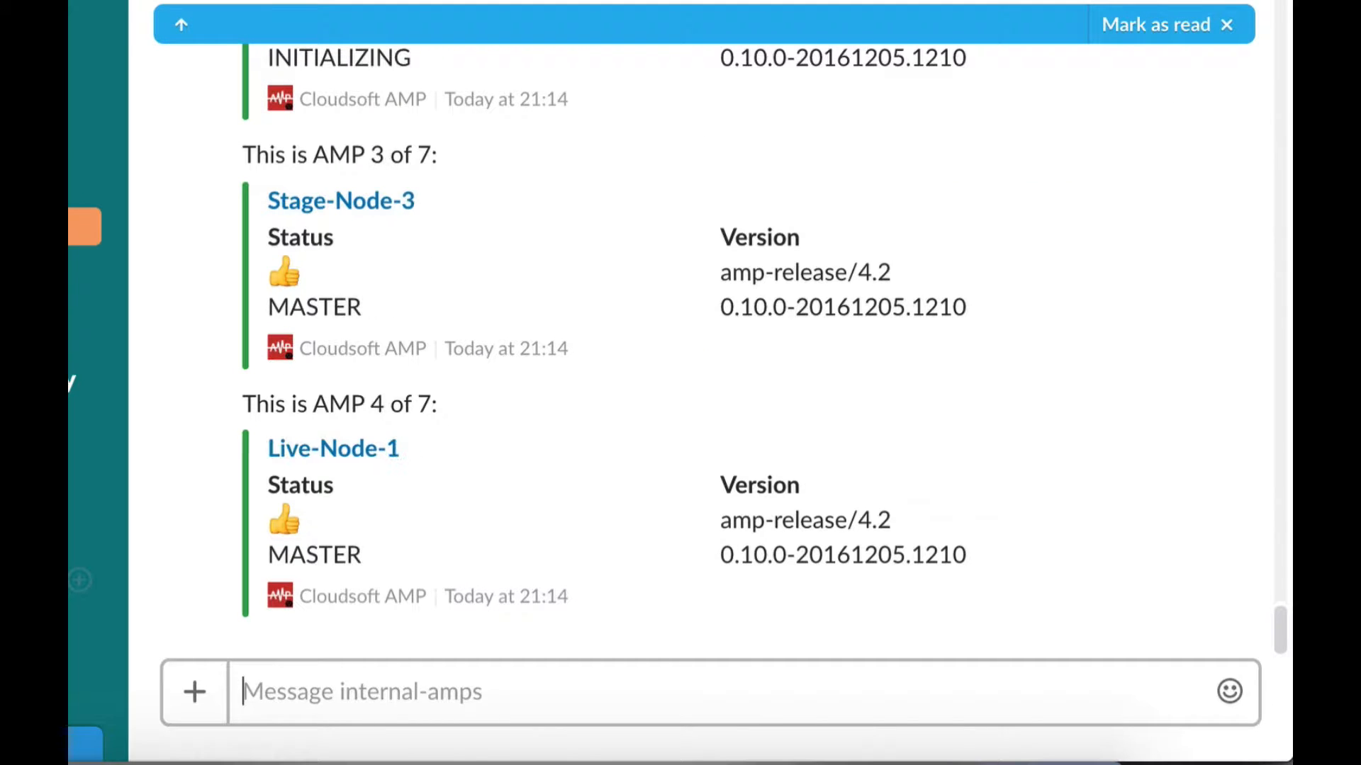
{"action": "scroll", "scroll_direction": "down", "scroll_amount": 3}
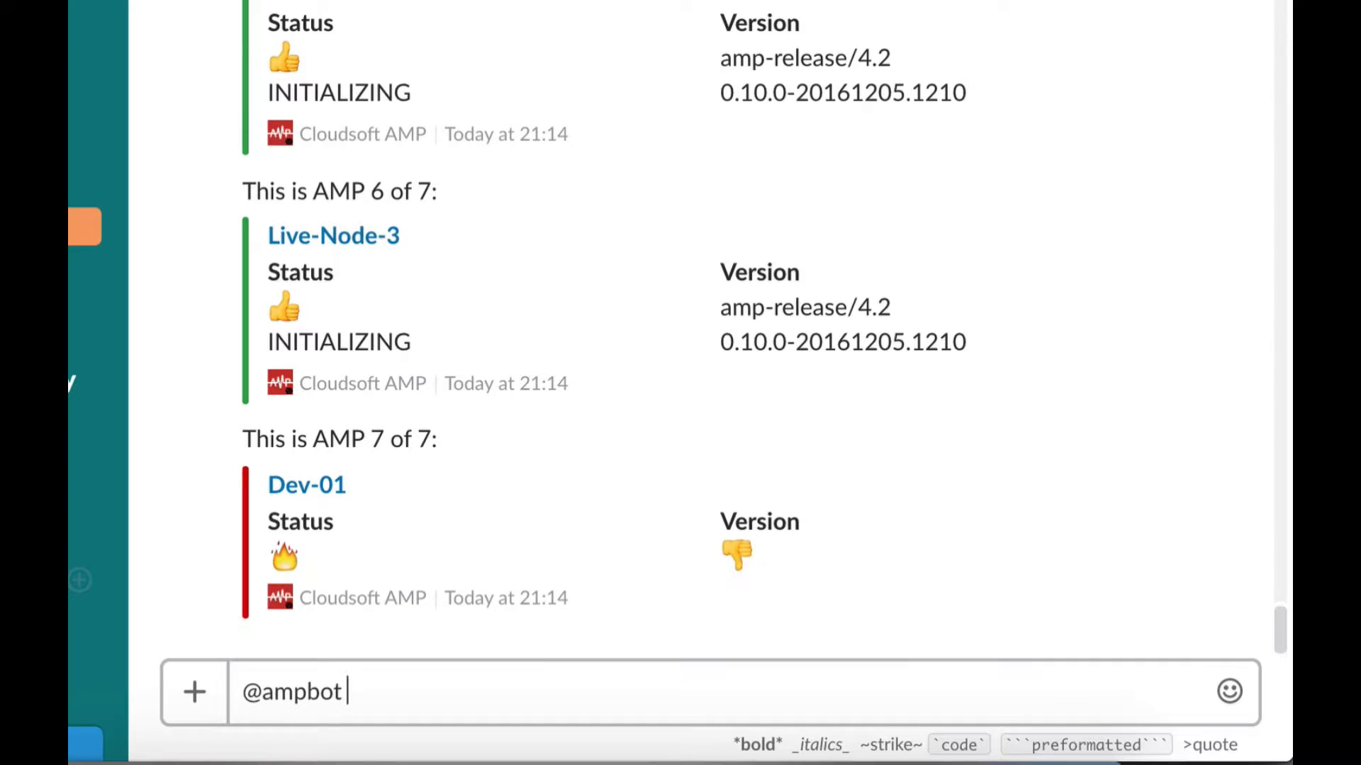
- Nickname the newly added demo-02 AMP 'ross' and view AMPBot's confirmation
{"action": "type", "text": "a"}
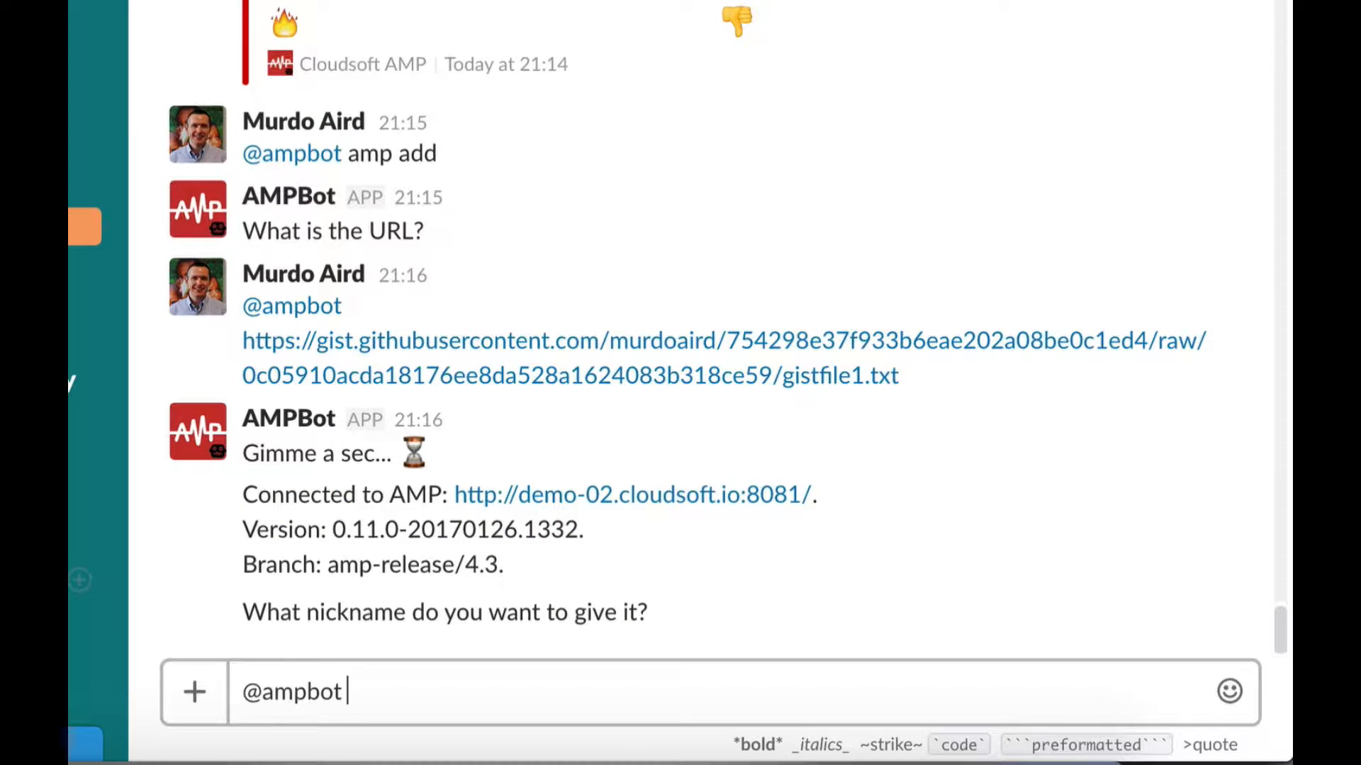
{"action": "key", "text": "Return"}
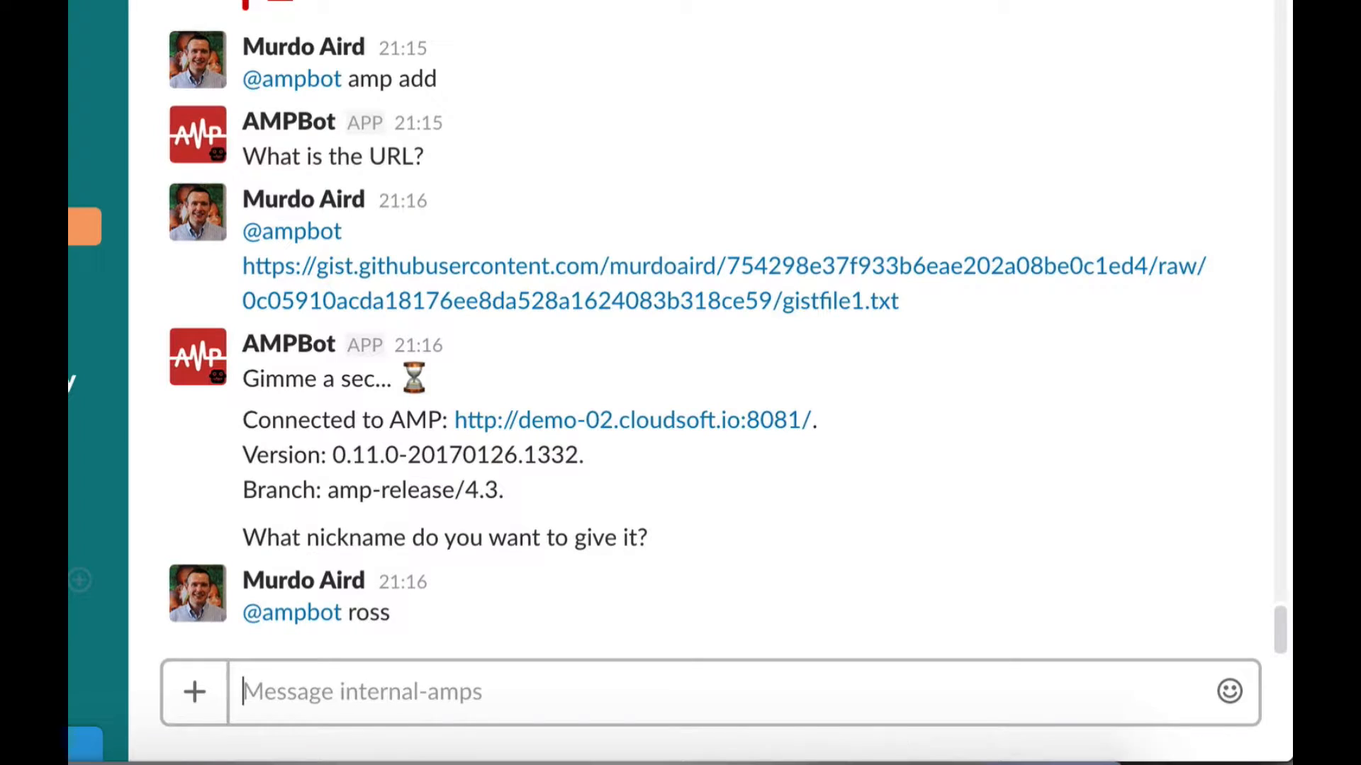
{"action": "scroll", "scroll_direction": "down", "scroll_amount": 3}
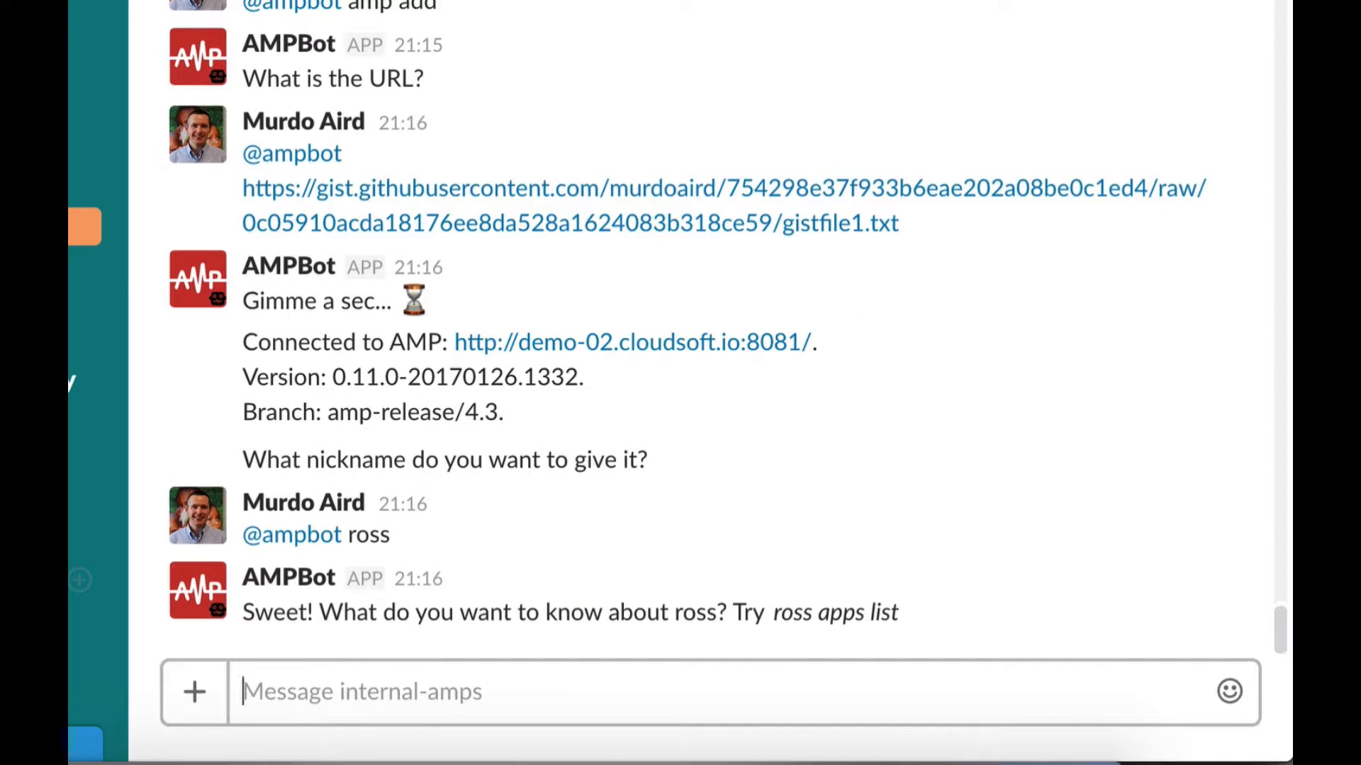
{"action": "type", "text": "@ampbot amp"}
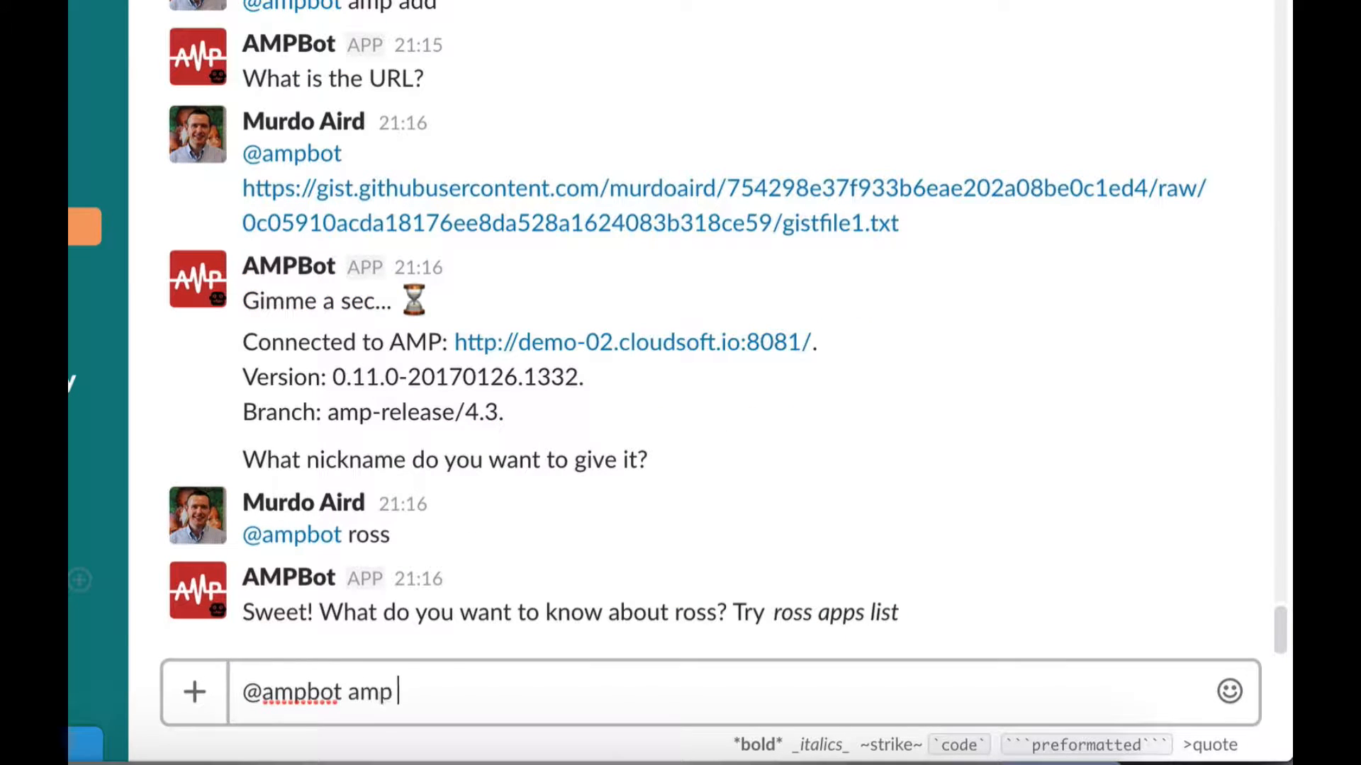
{"action": "key", "text": "Return"}
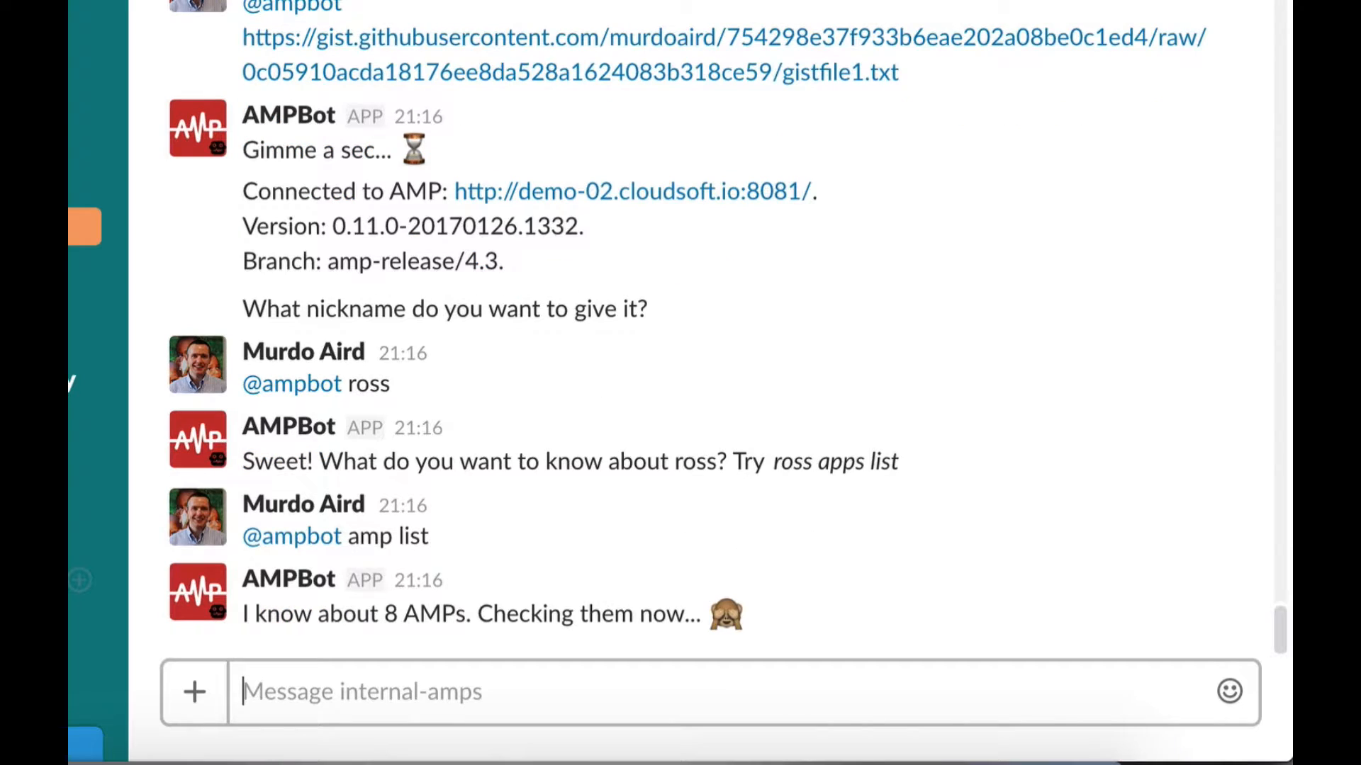
{"action": "scroll", "scroll_direction": "down", "scroll_amount": 3}
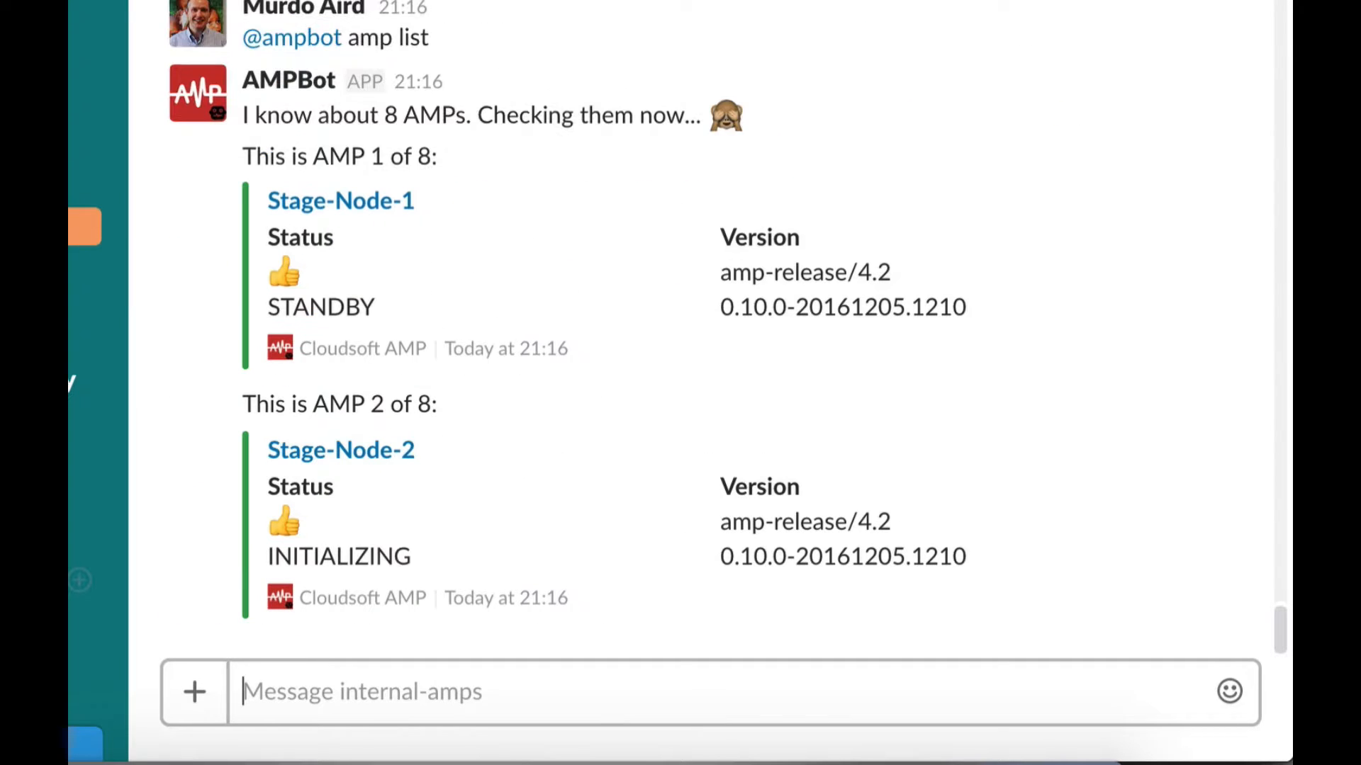
{"action": "scroll", "scroll_direction": "down", "scroll_amount": 3}
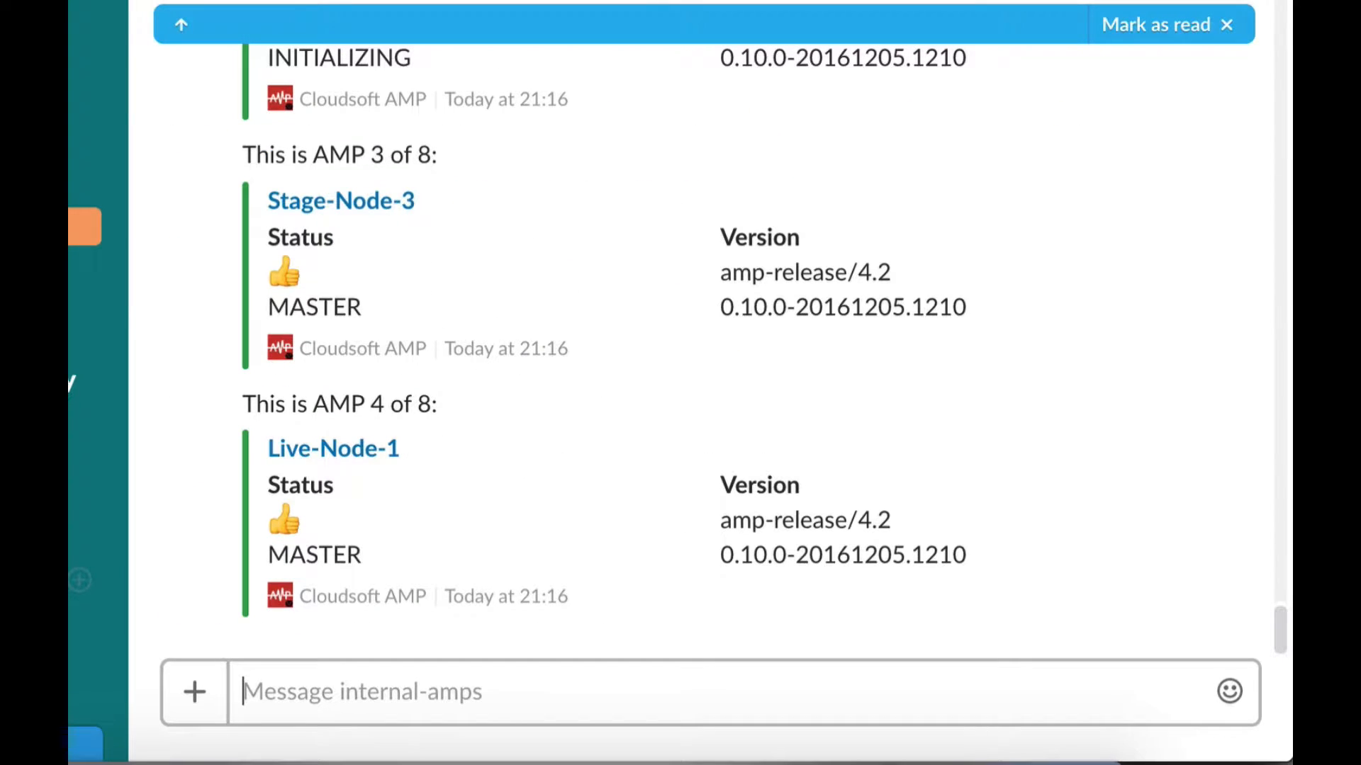
{"action": "scroll", "scroll_direction": "down", "scroll_amount": 3}
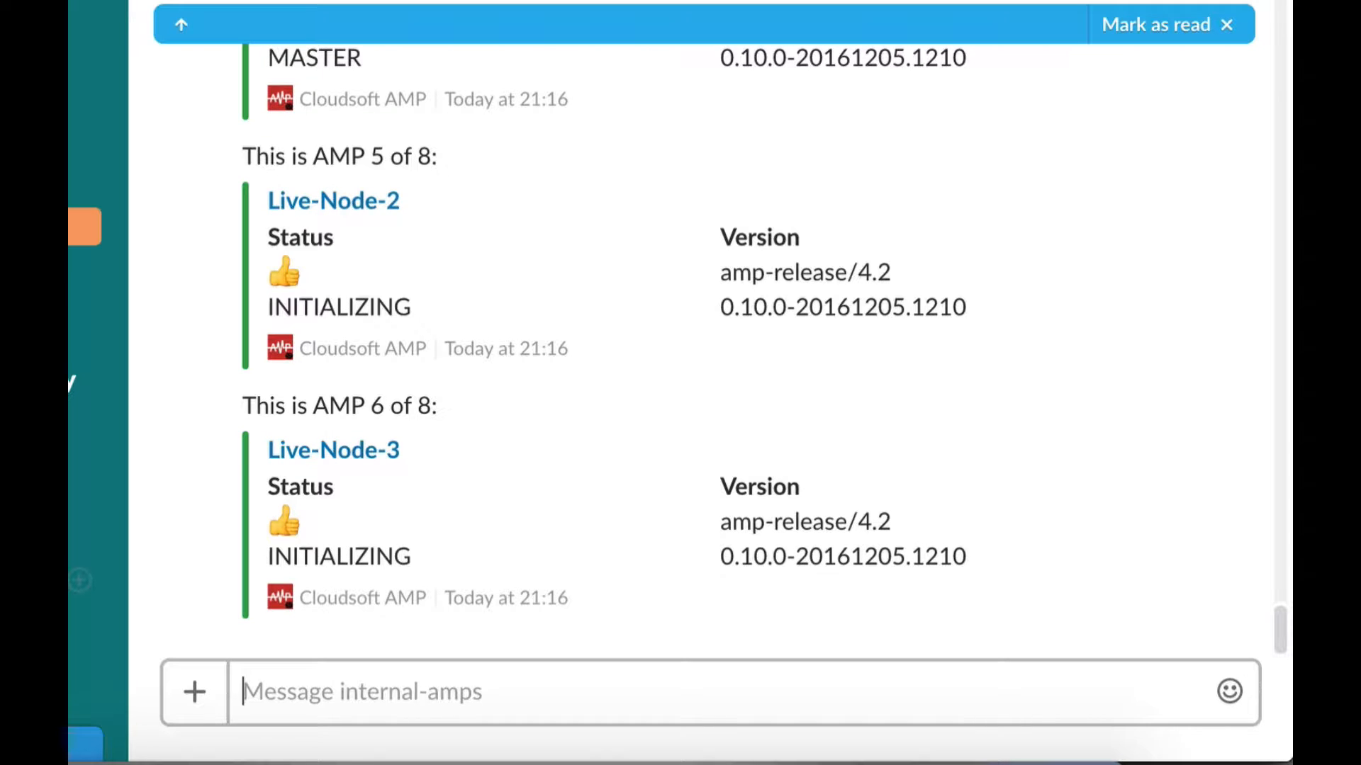
{"action": "scroll", "scroll_direction": "down", "scroll_amount": 3}
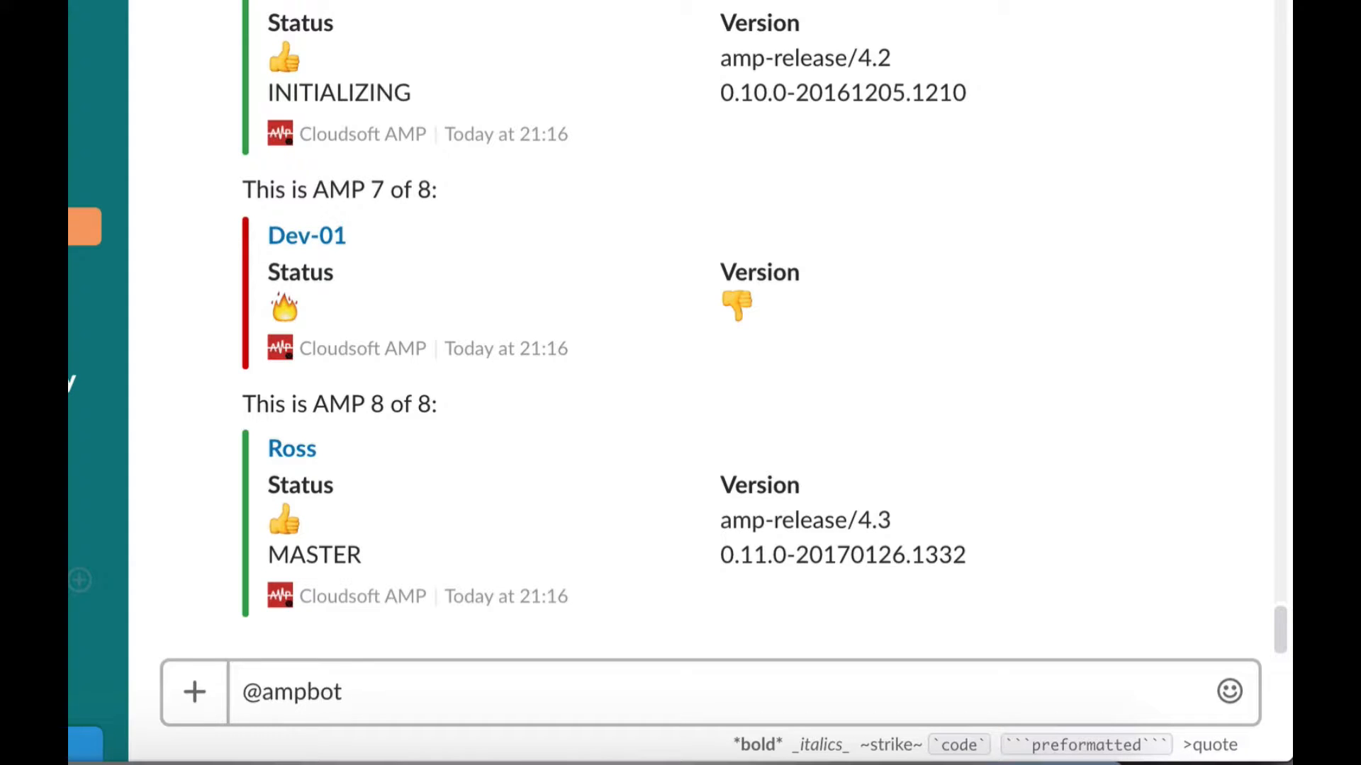
{"action": "type", "text": "li"}
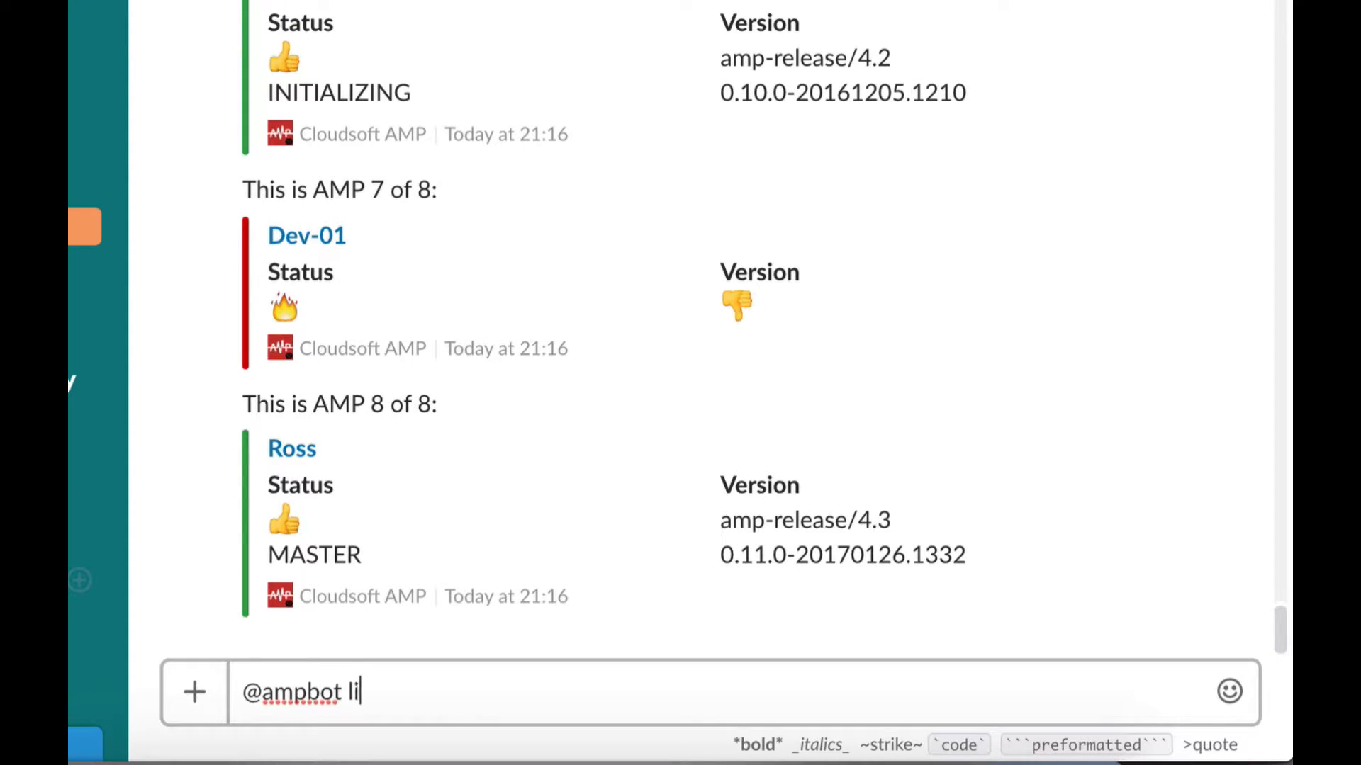
{"action": "type", "text": "ve-node"}
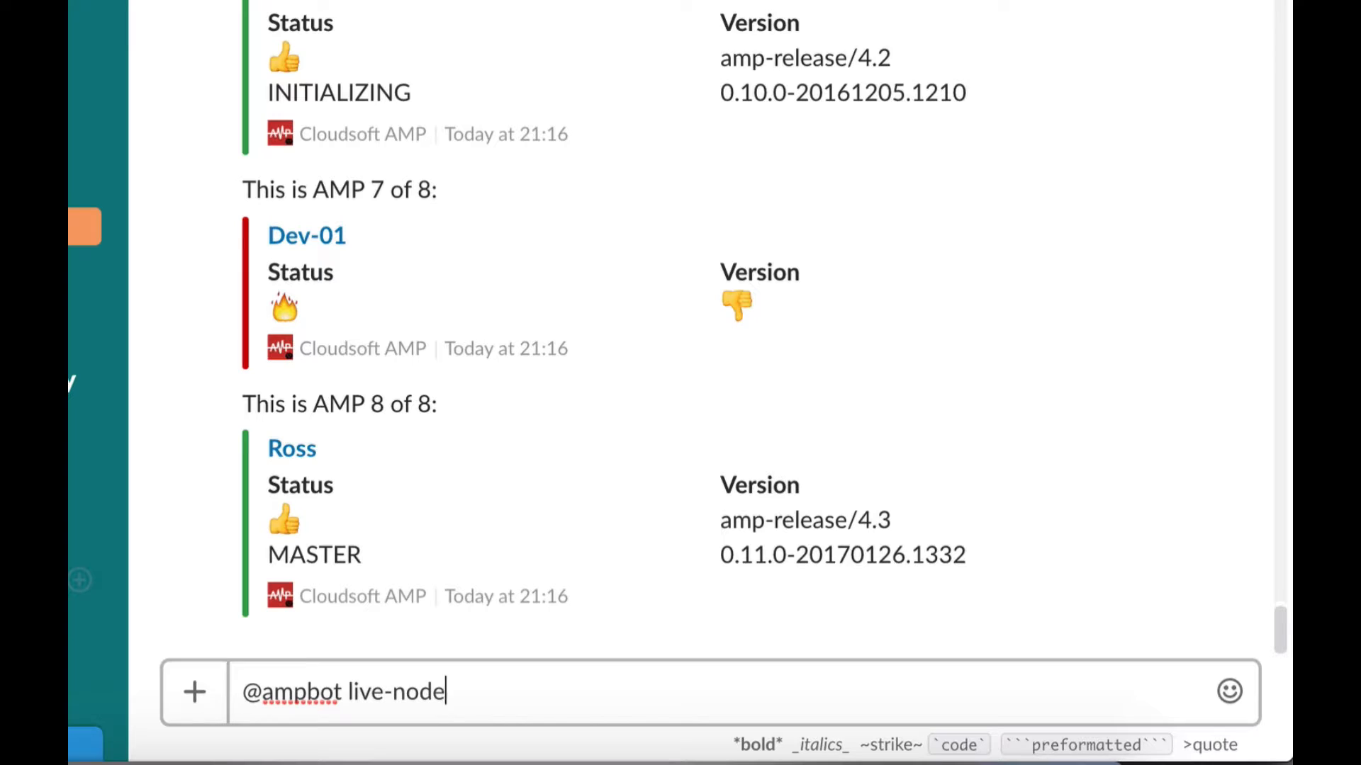
{"action": "type", "text": "-1"}
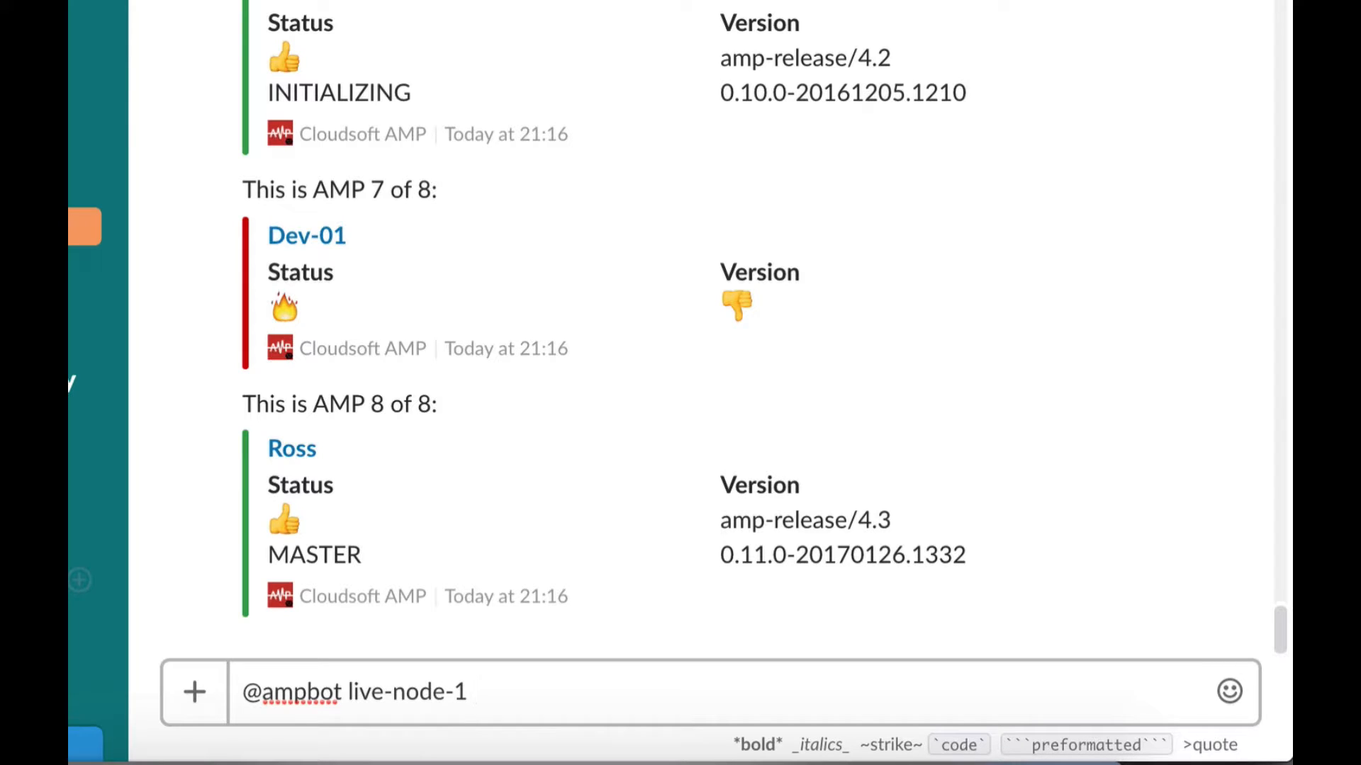
{"action": "type", "text": "apps li"}
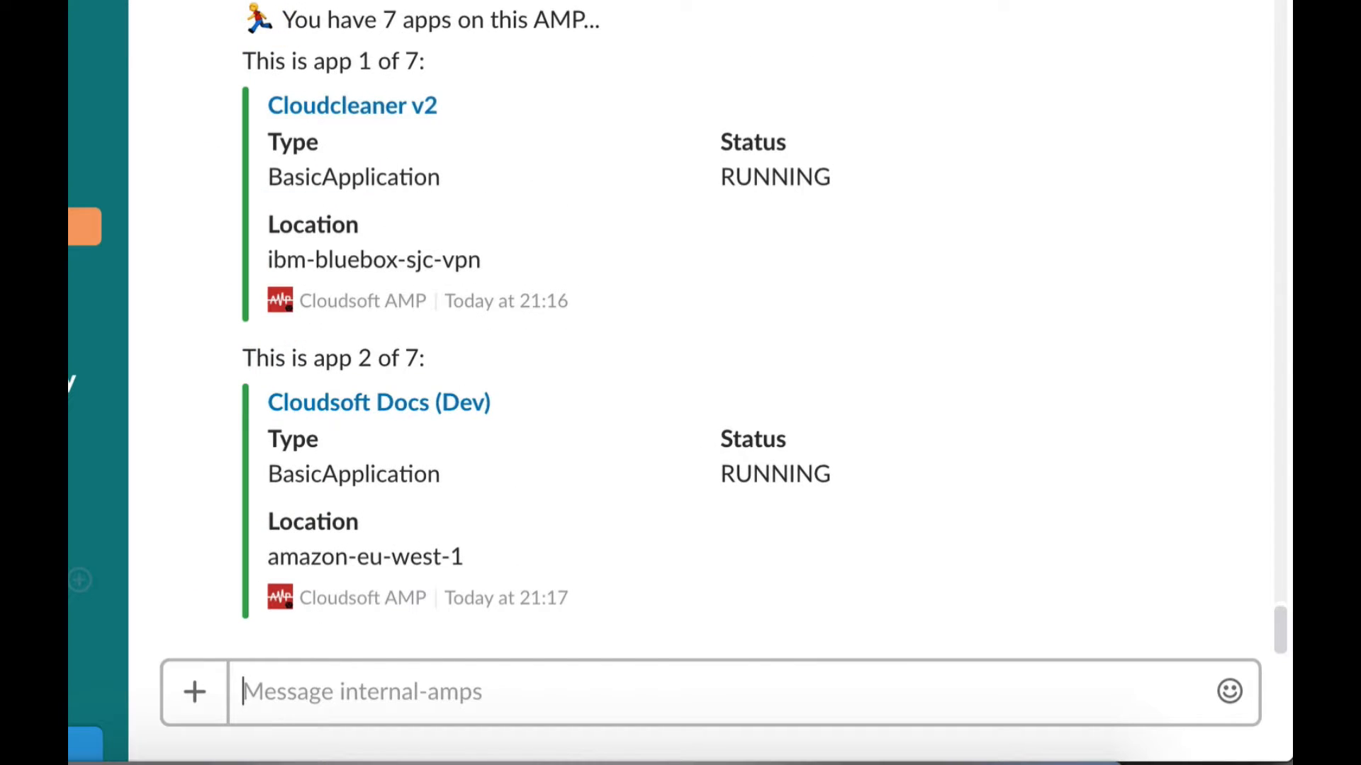
{"action": "scroll", "scroll_direction": "down", "scroll_amount": 3}
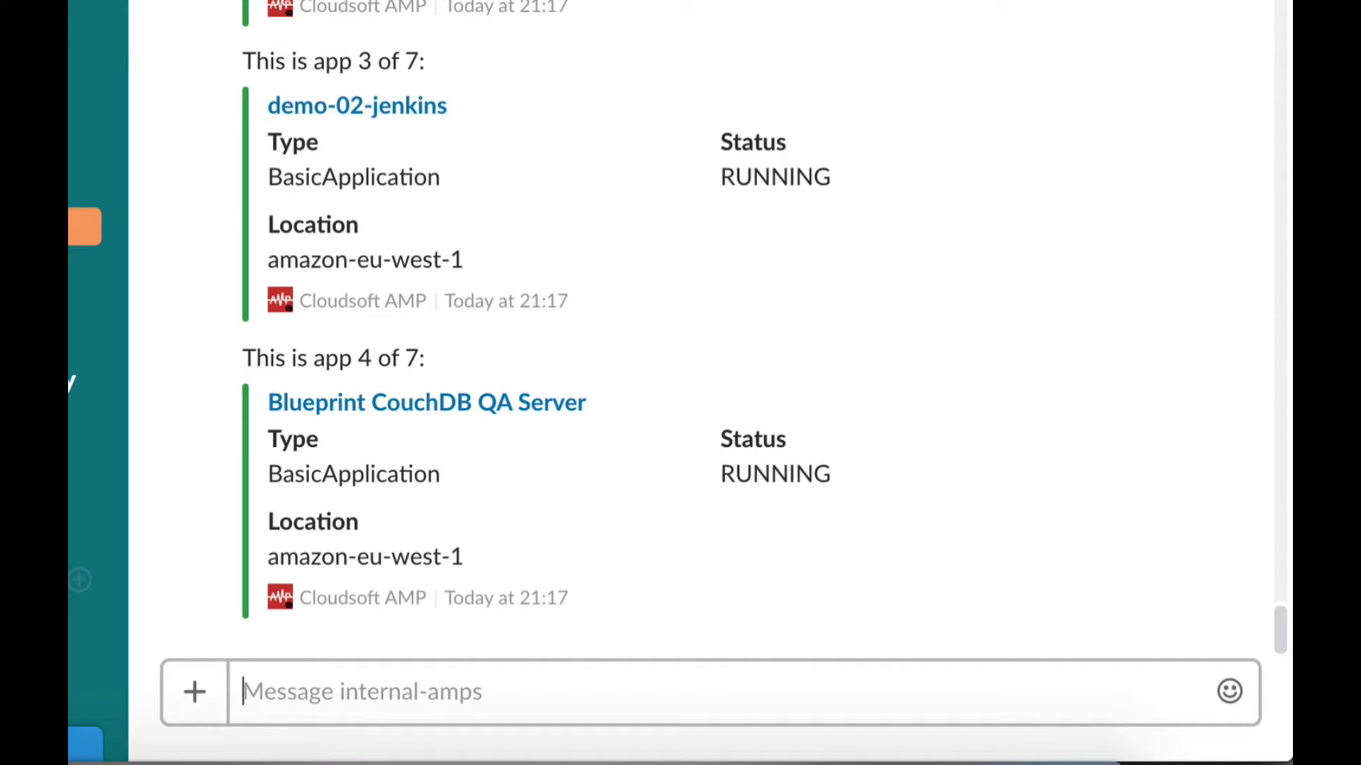
{"action": "scroll", "scroll_direction": "down", "scroll_amount": 3}
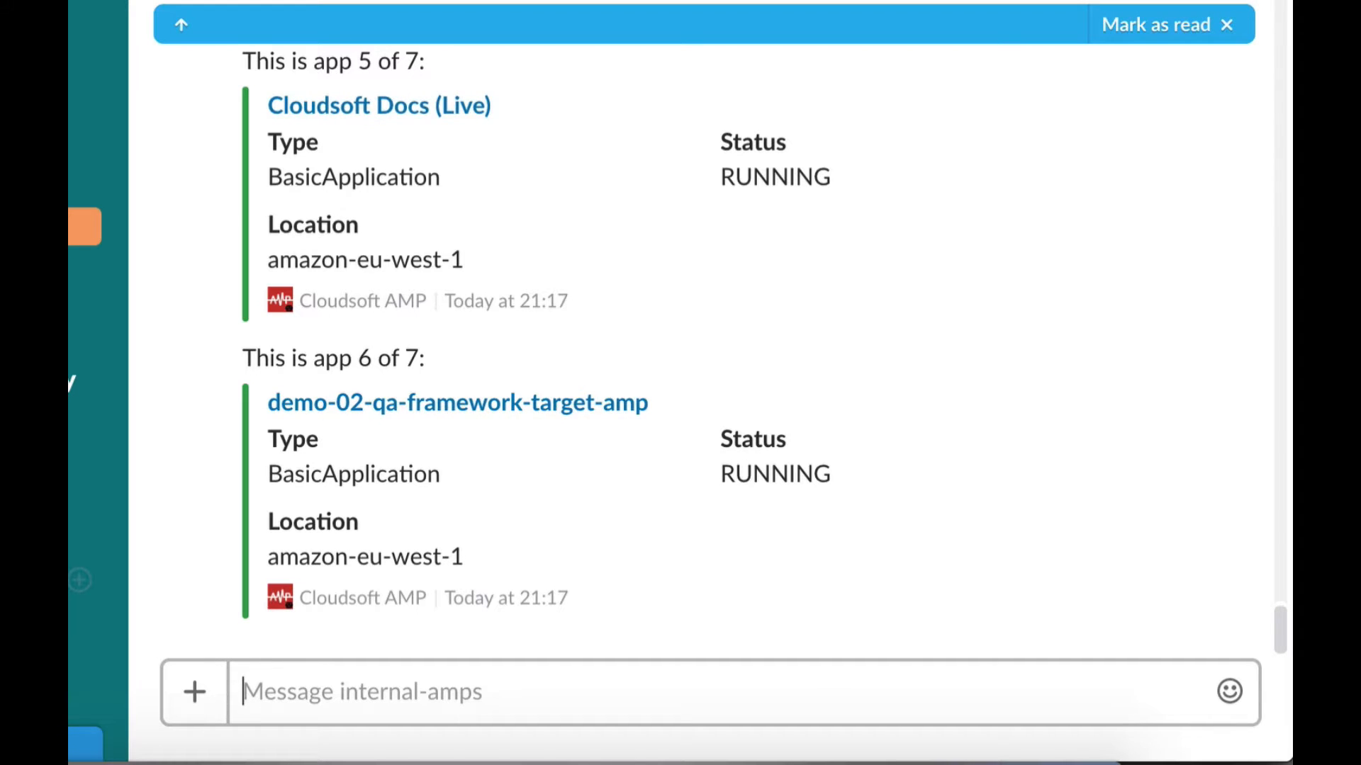
{"action": "scroll", "scroll_direction": "down", "scroll_amount": 3}
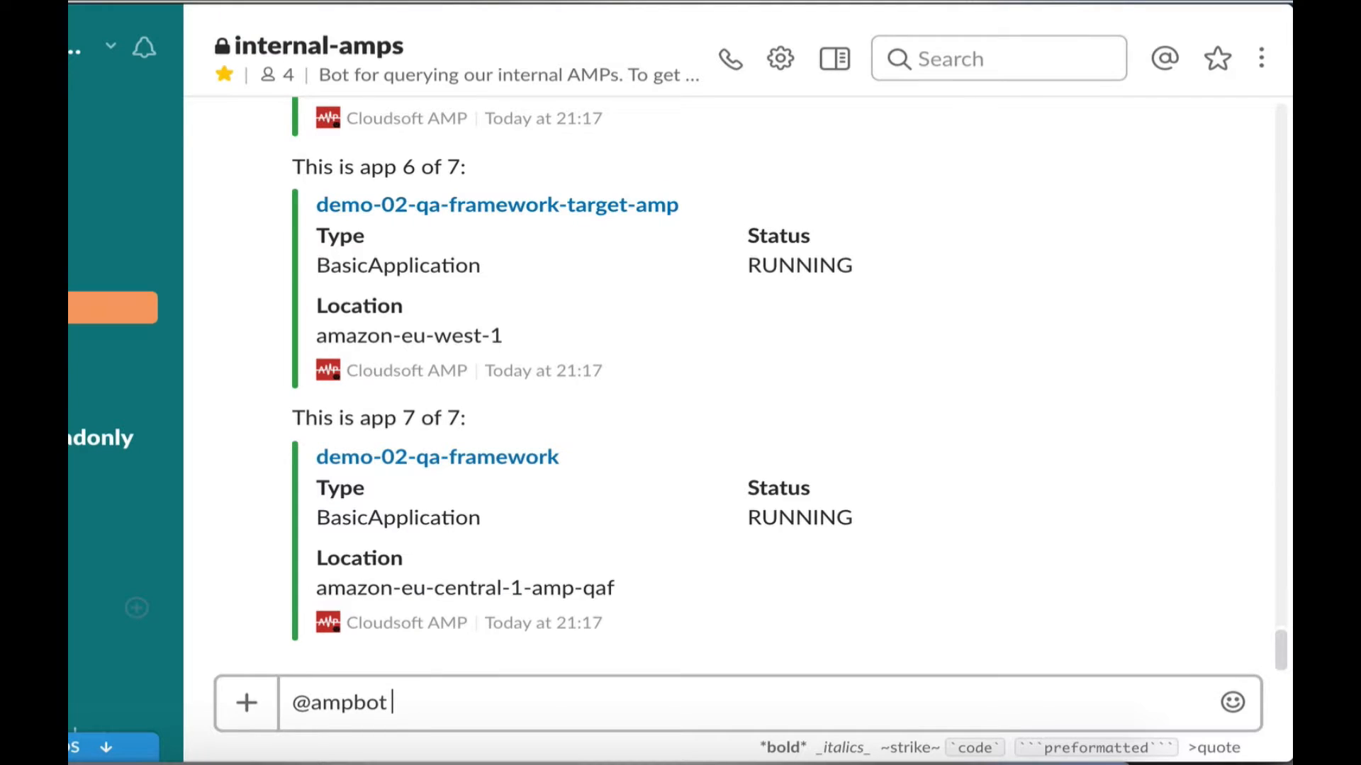
{"action": "type", "text": "what"}
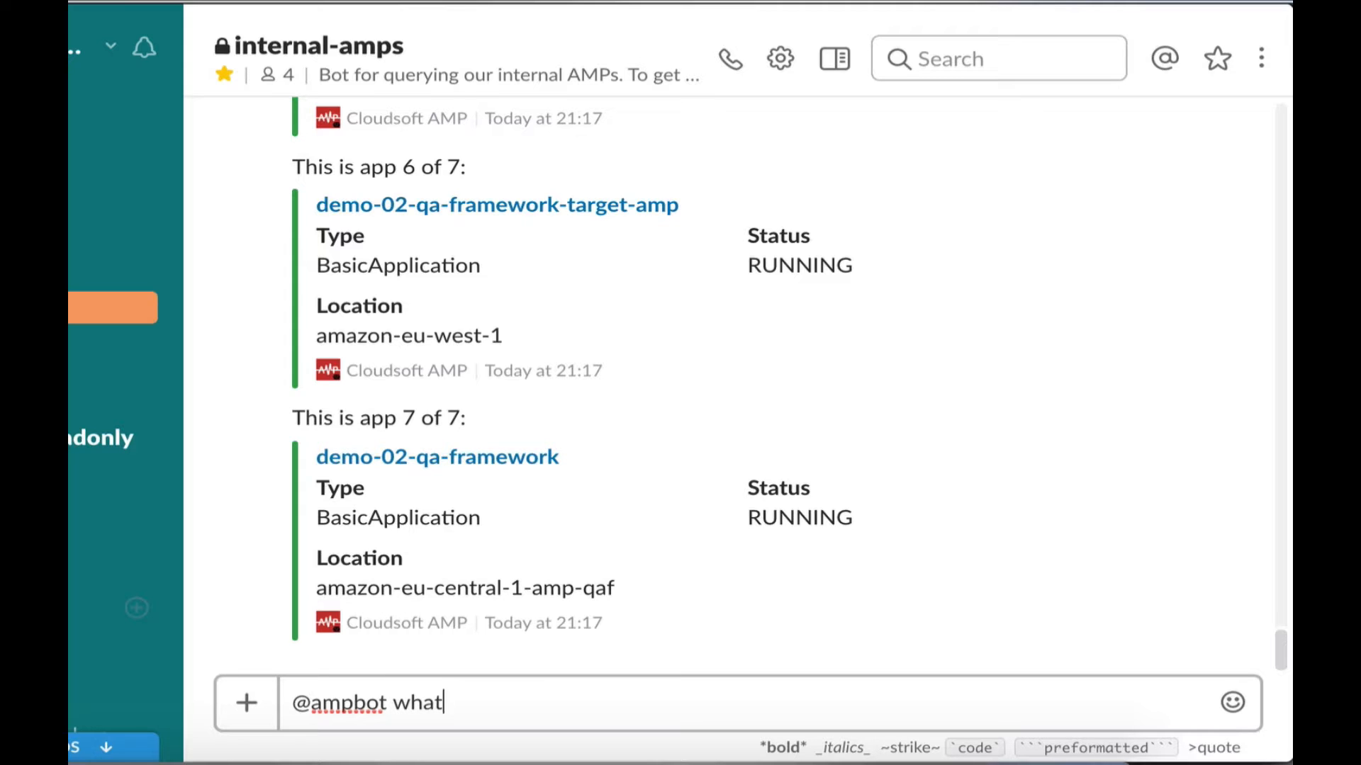
{"action": "type", "text": "s running i"}
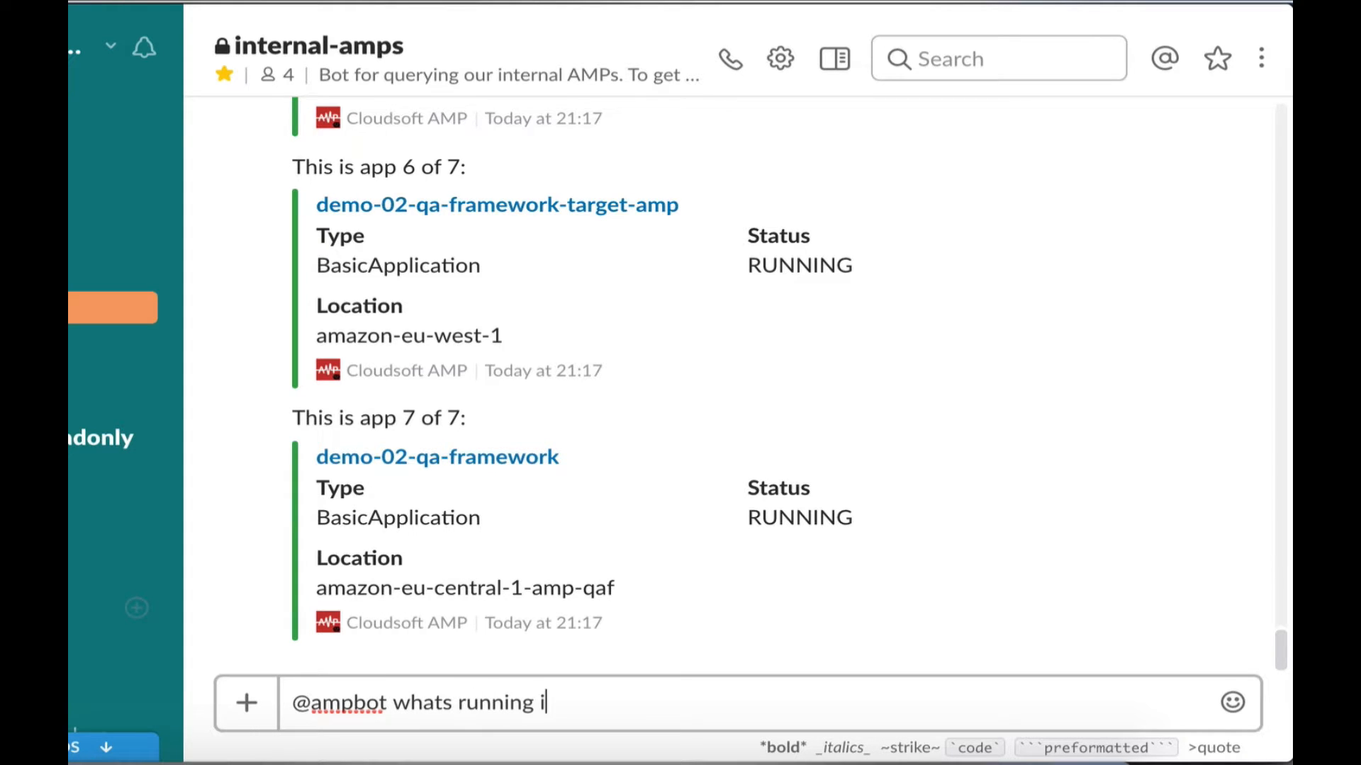
{"action": "type", "text": "n amazon"}
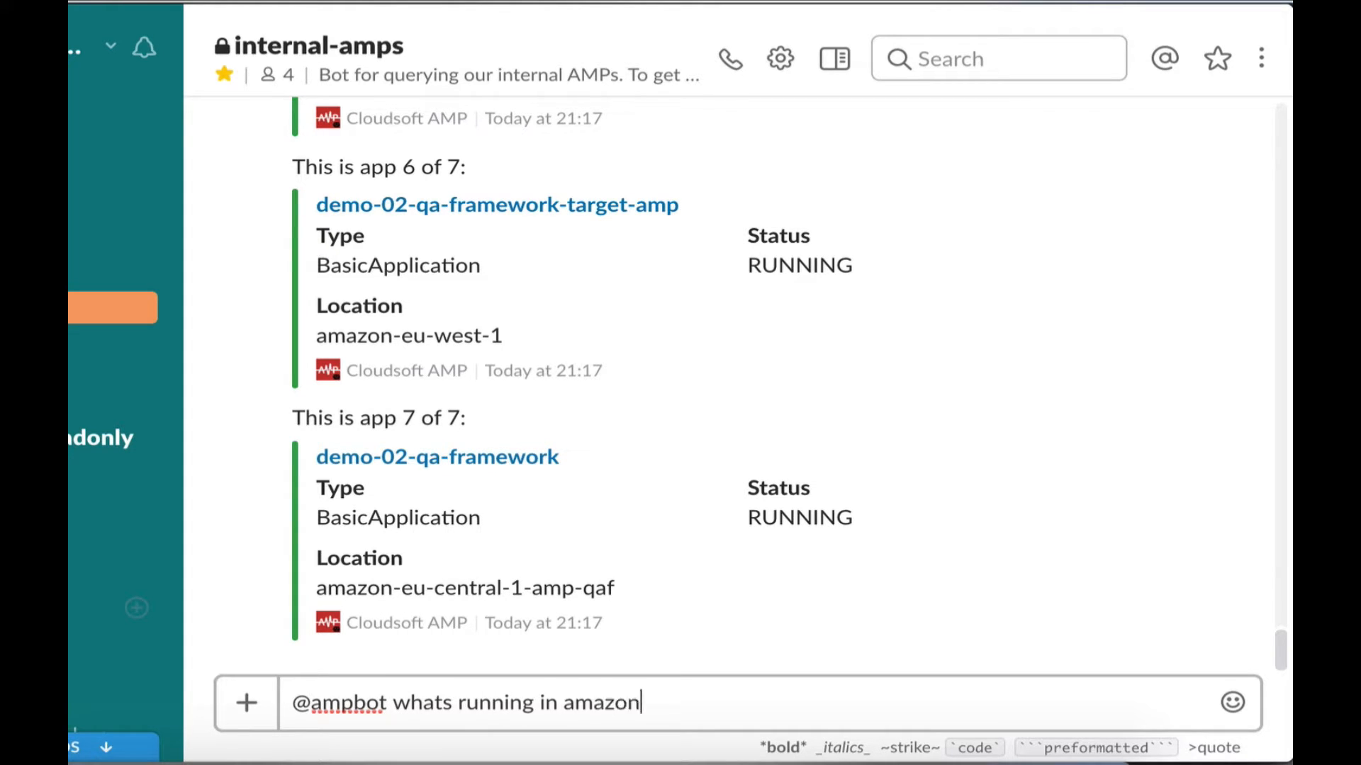
{"action": "key", "text": "Return"}
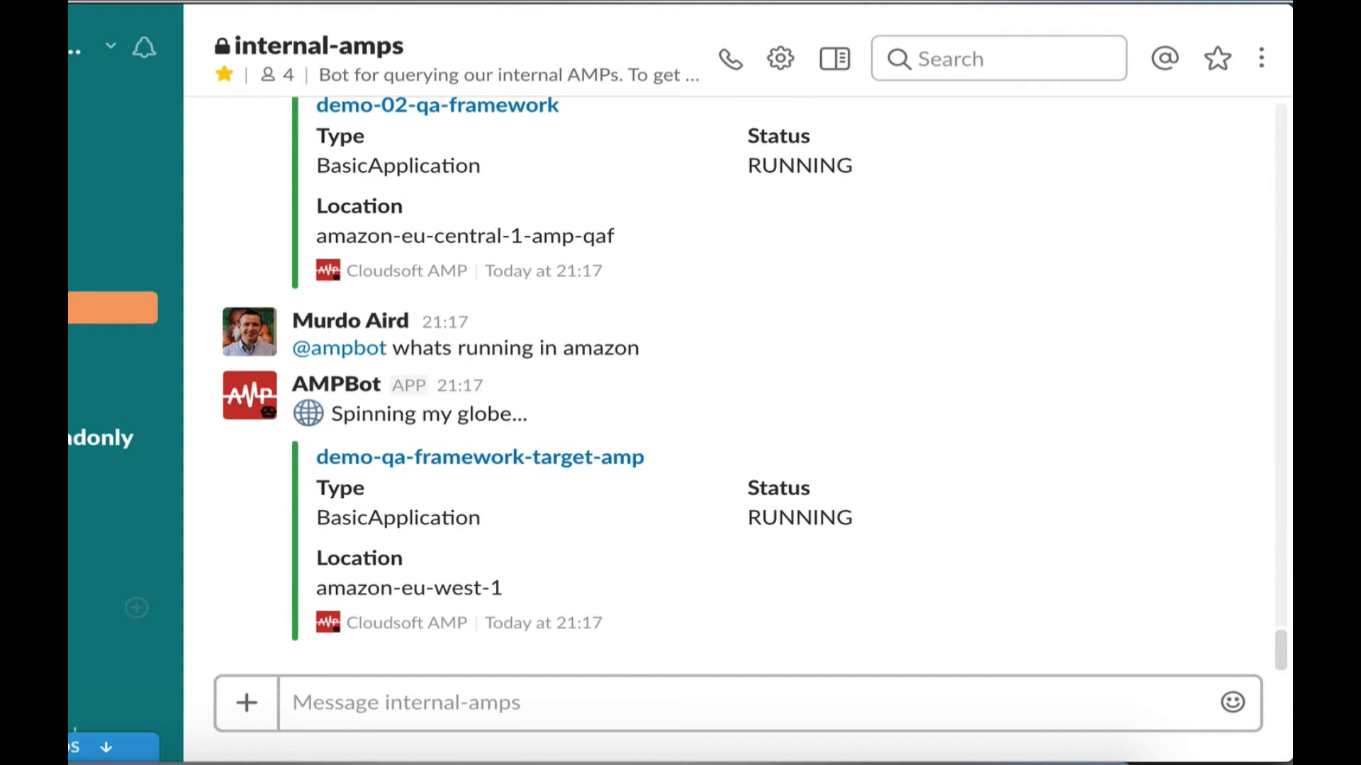
{"action": "scroll", "scroll_direction": "down", "scroll_amount": 3}
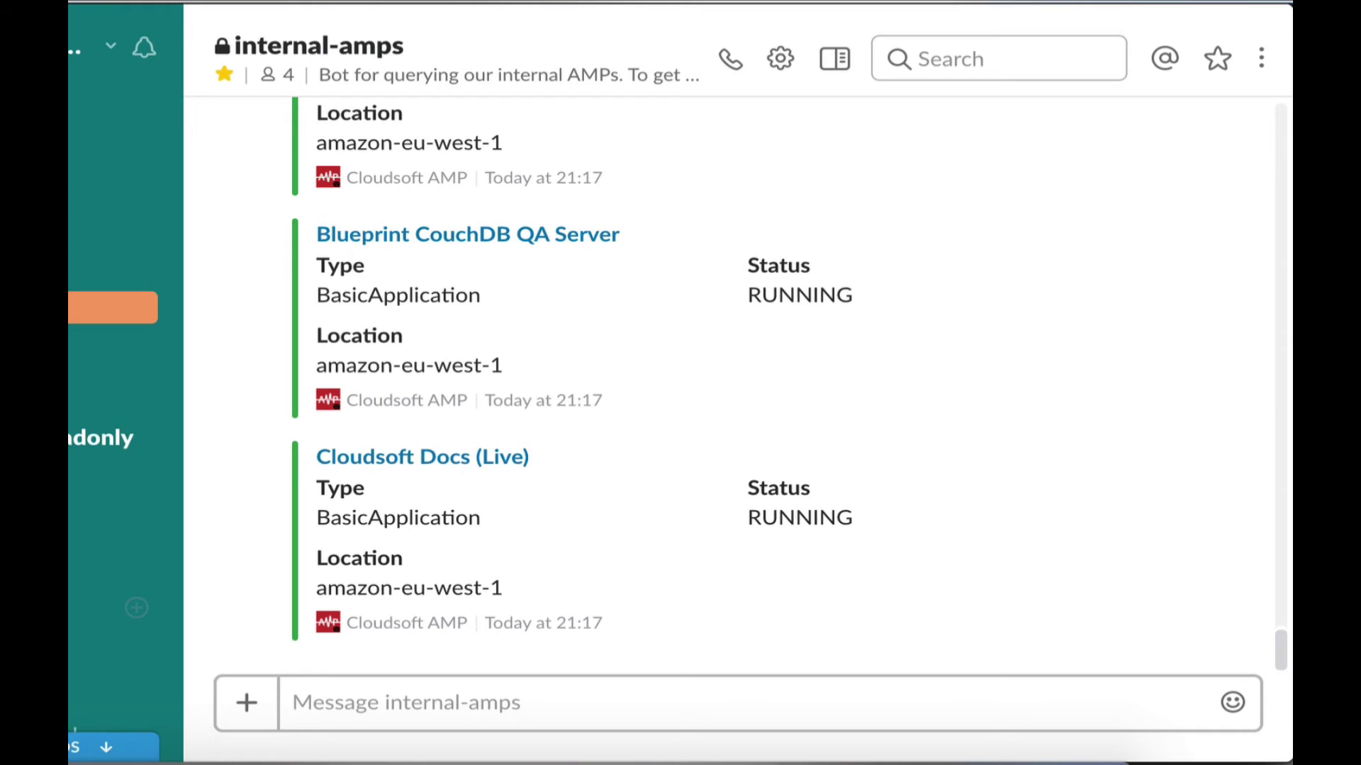
{"action": "scroll", "scroll_direction": "down", "scroll_amount": 3}
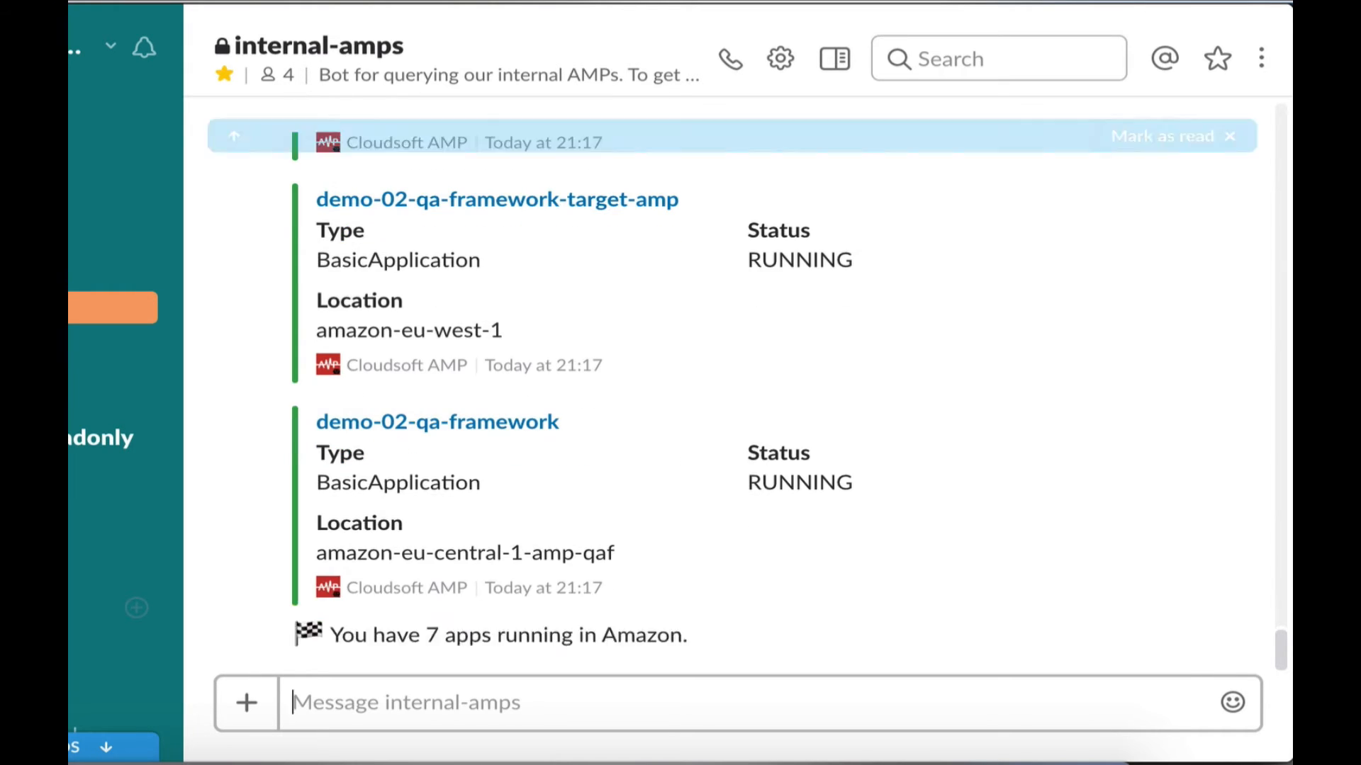
{"action": "type", "text": "@ampbot any pro"}
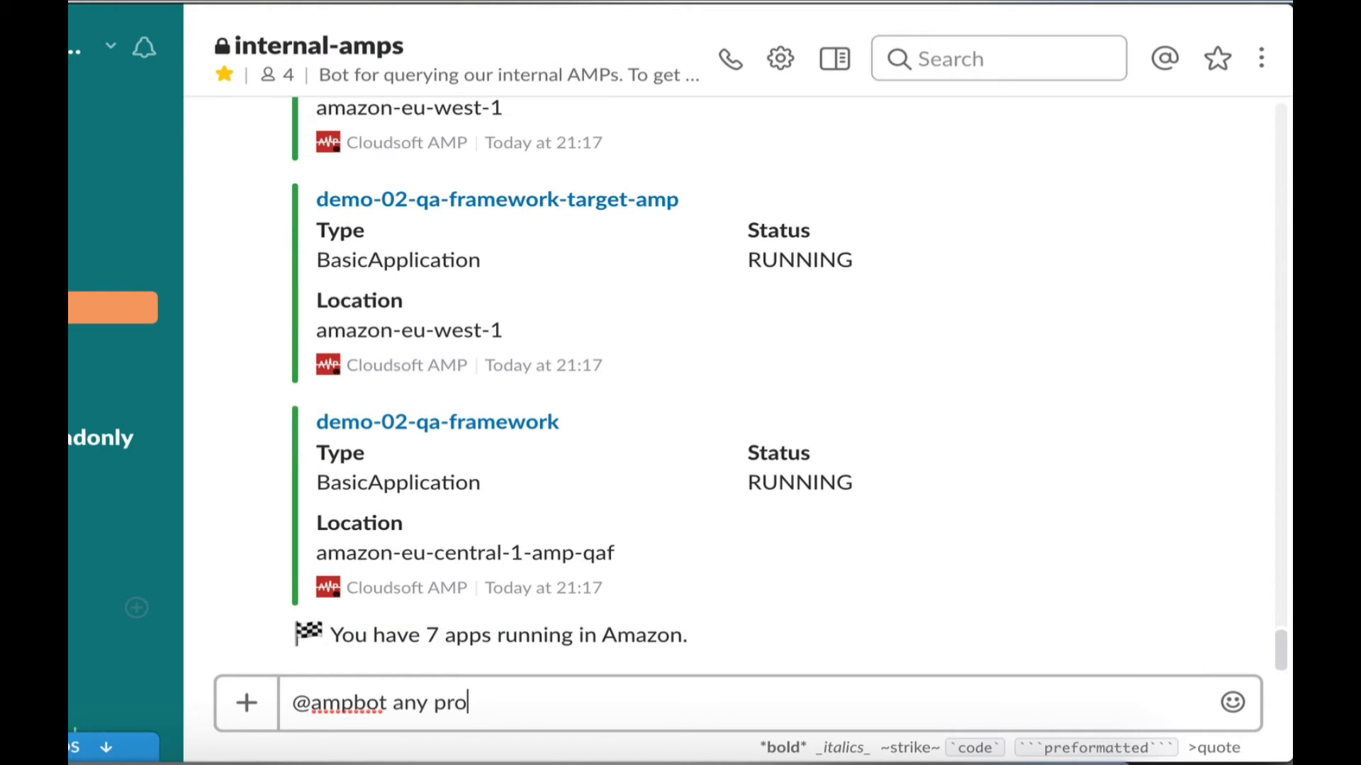
{"action": "type", "text": "blems"}
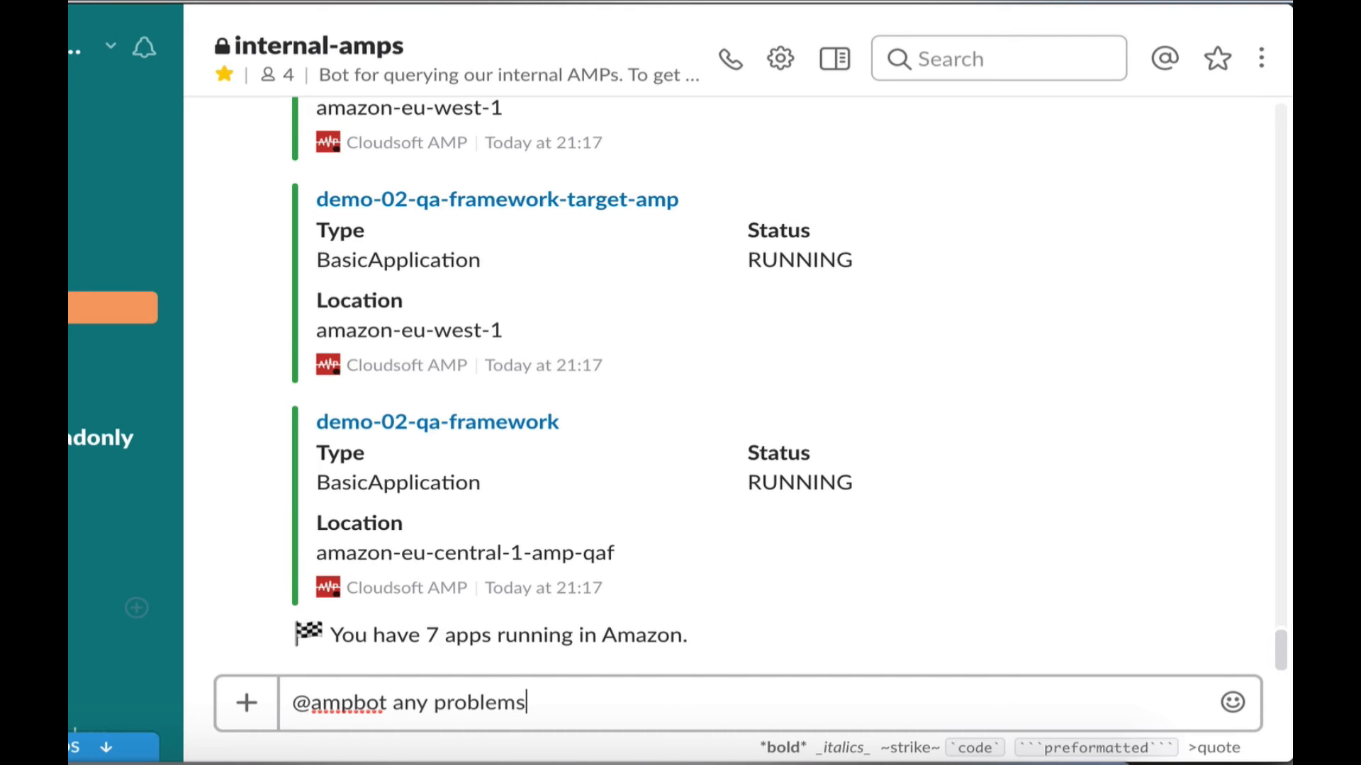
{"action": "key", "text": "Return"}
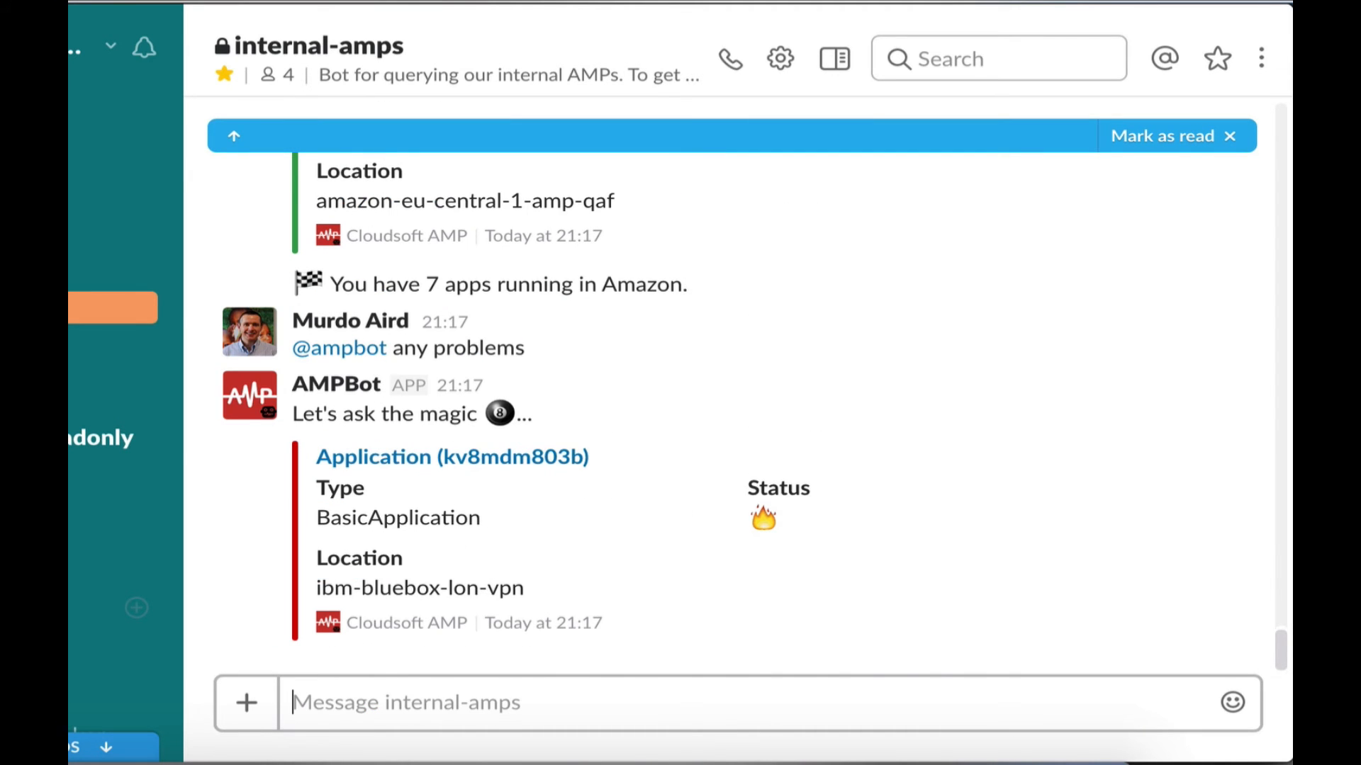